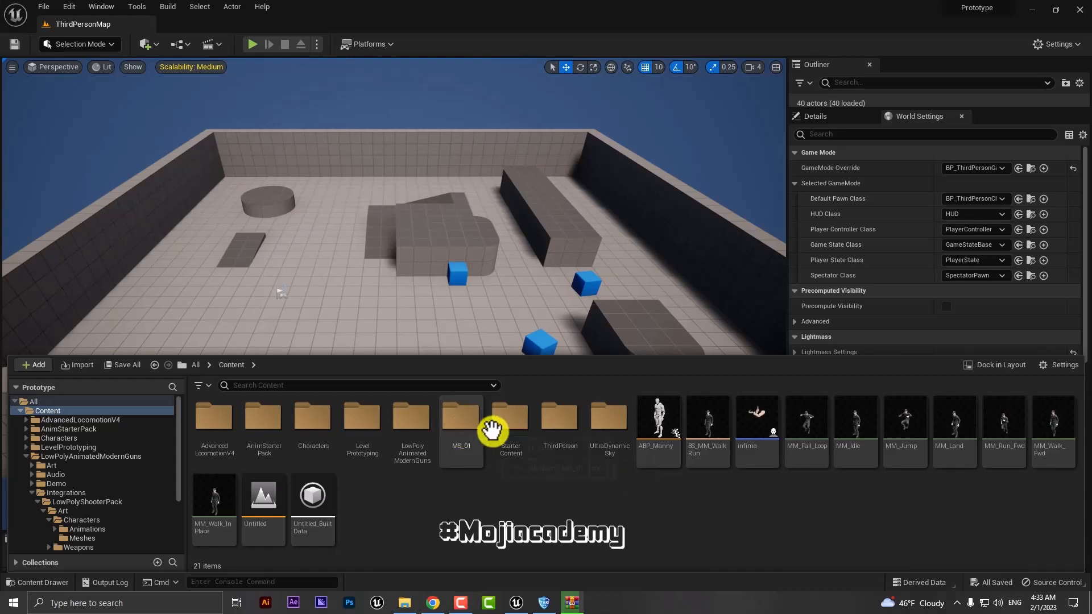
mouse_move(466, 317)
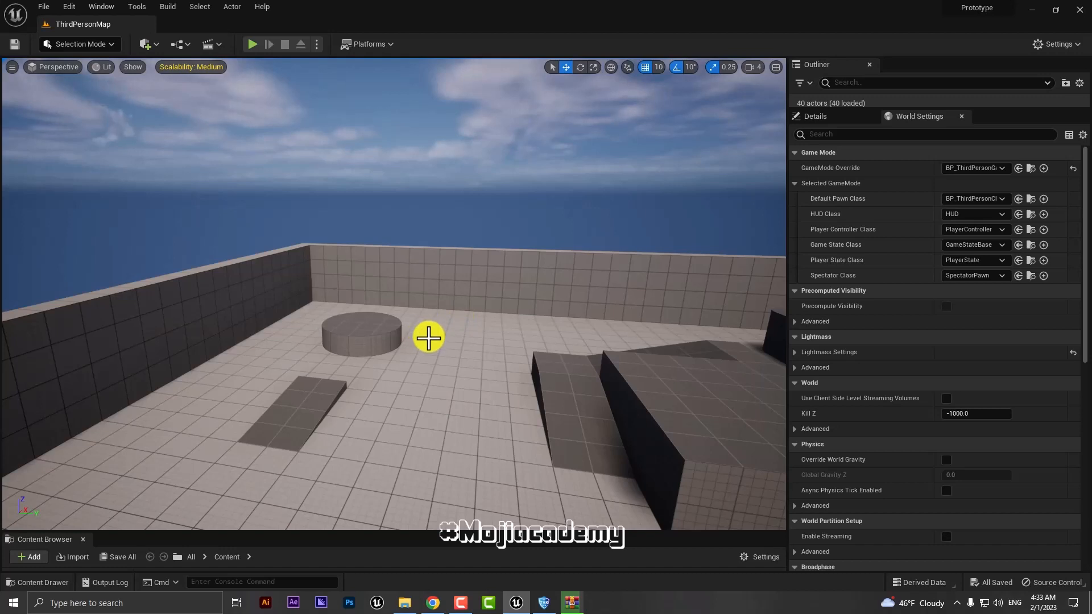
Step: Open the AnimStarterPack folder in the Content Drawer and select Idle_Pistol
click(43, 539)
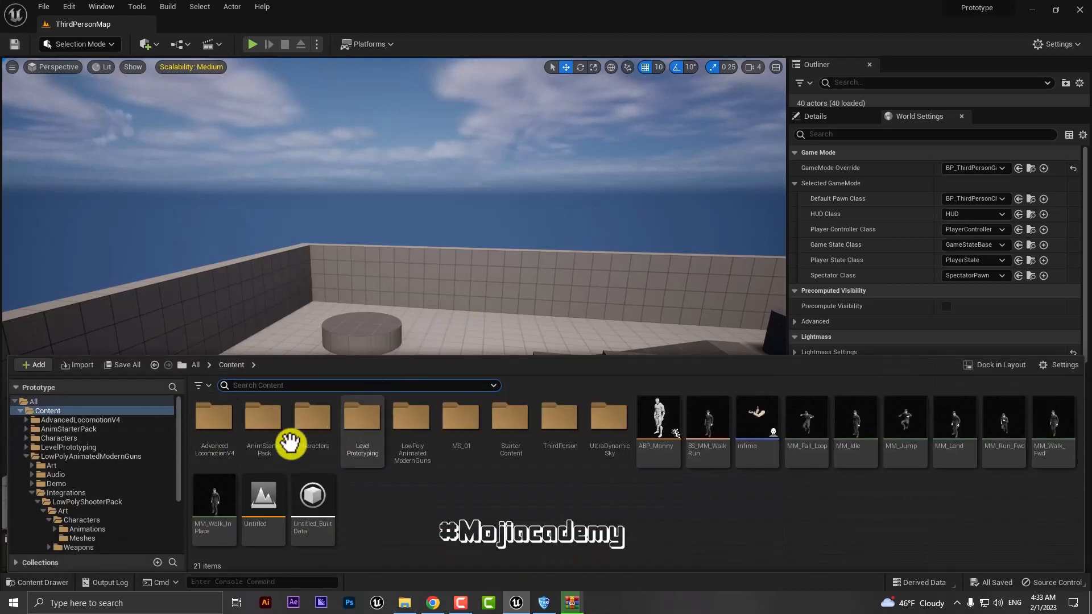
double_click(263, 418)
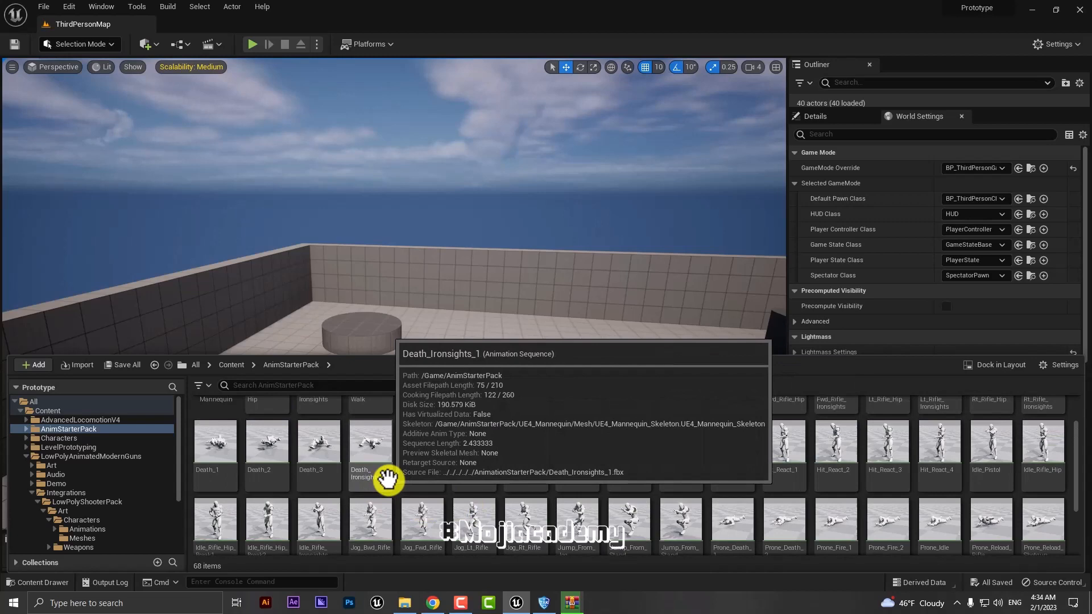
mouse_move(899, 470)
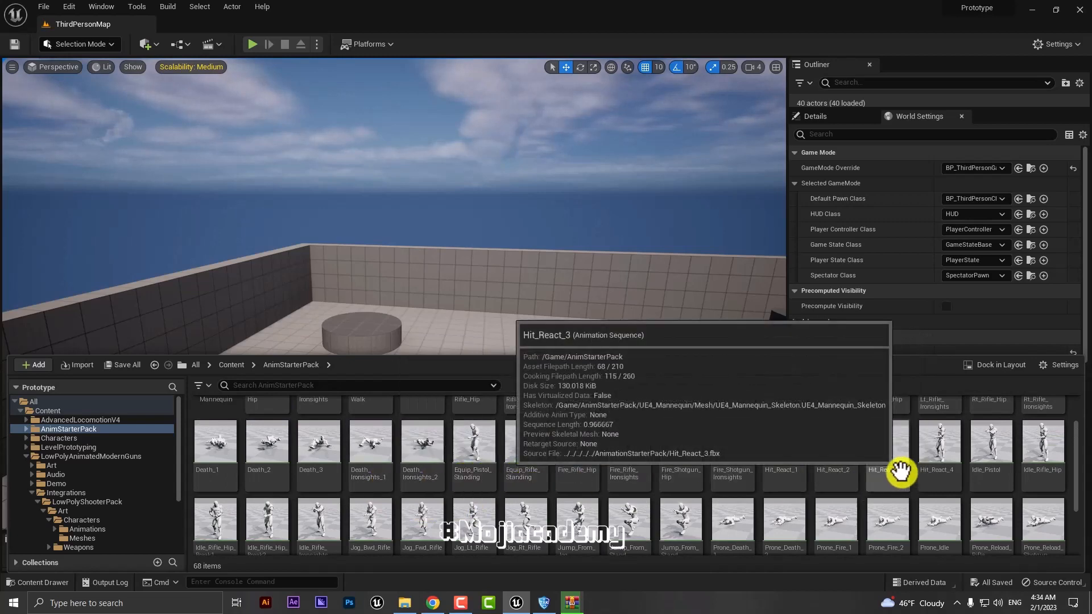
click(989, 446)
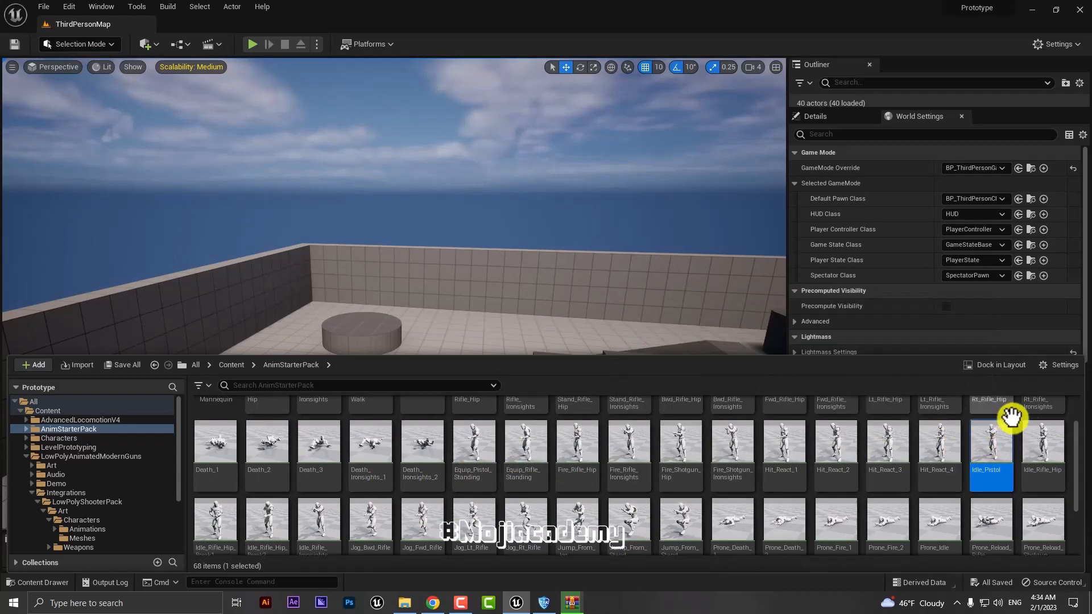
mouse_move(990, 446)
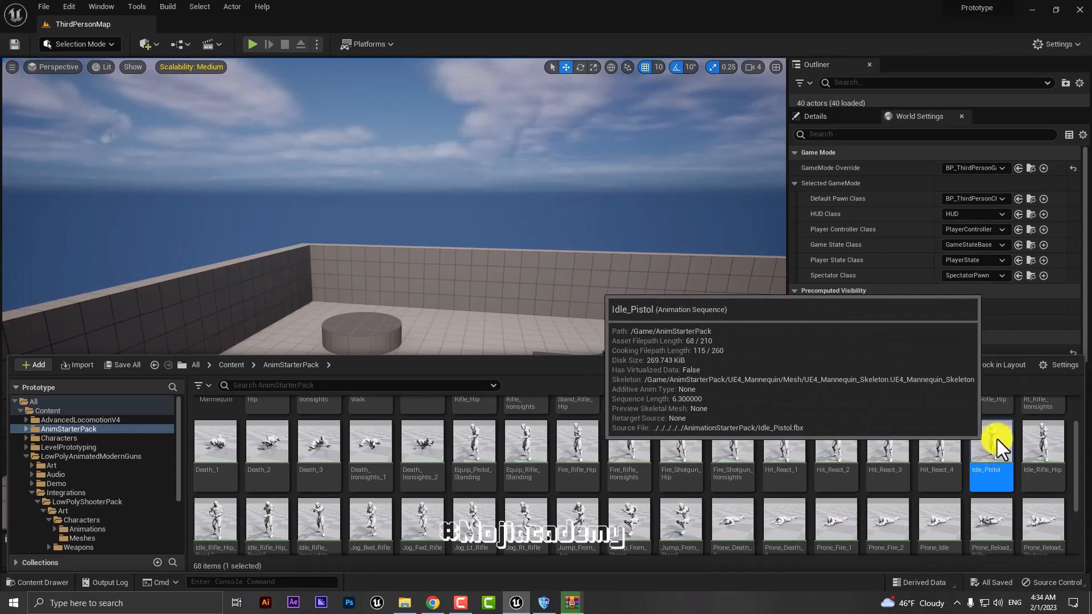
Step: Bring up the asset actions menu for Idle_Pistol
right_click(990, 446)
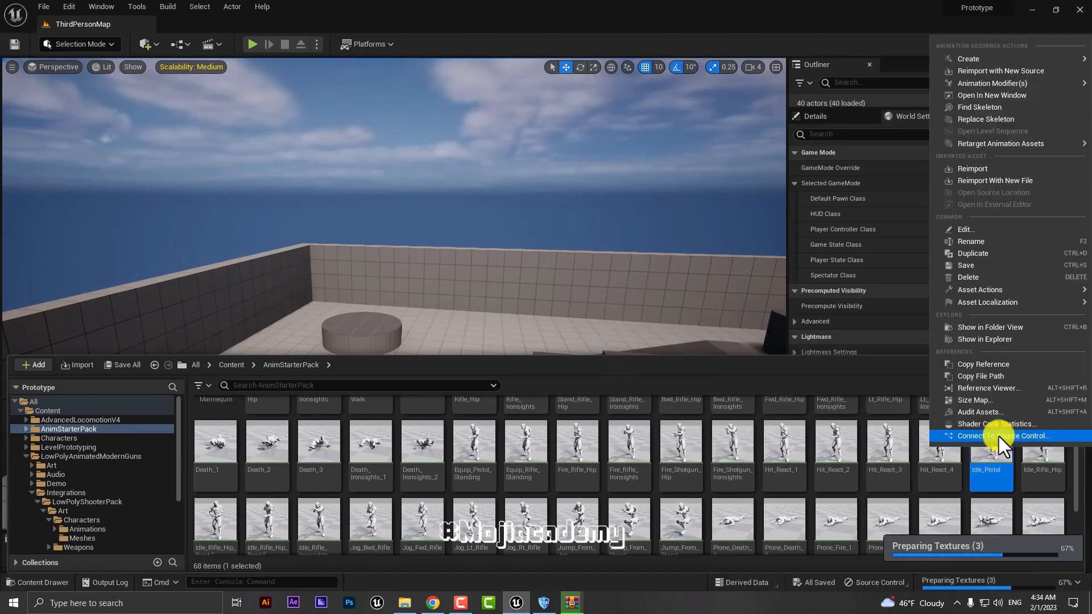
mouse_move(999, 143)
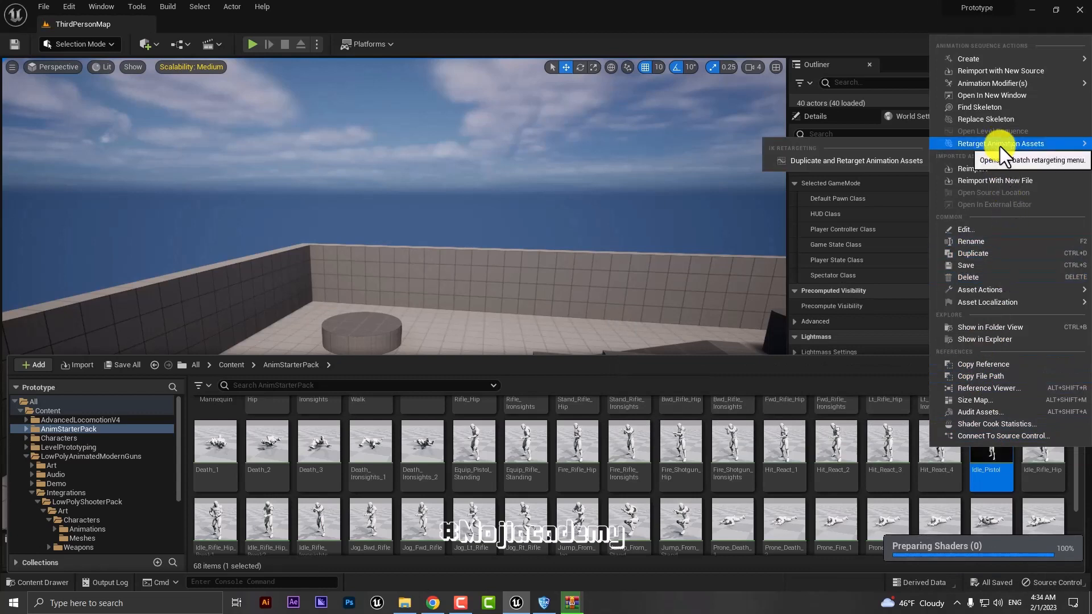
mouse_move(818, 164)
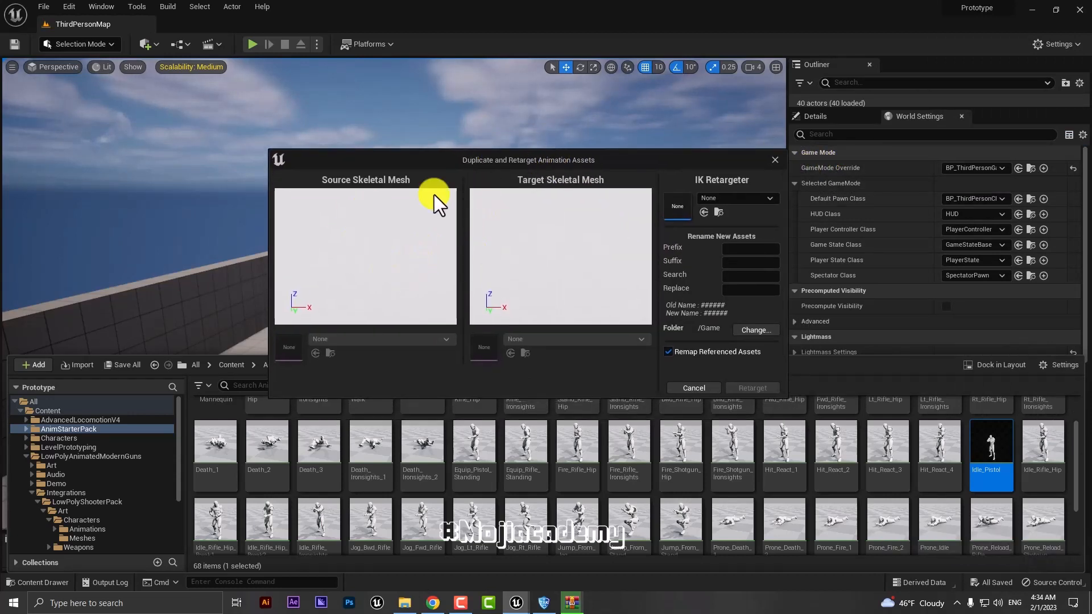
mouse_move(741, 202)
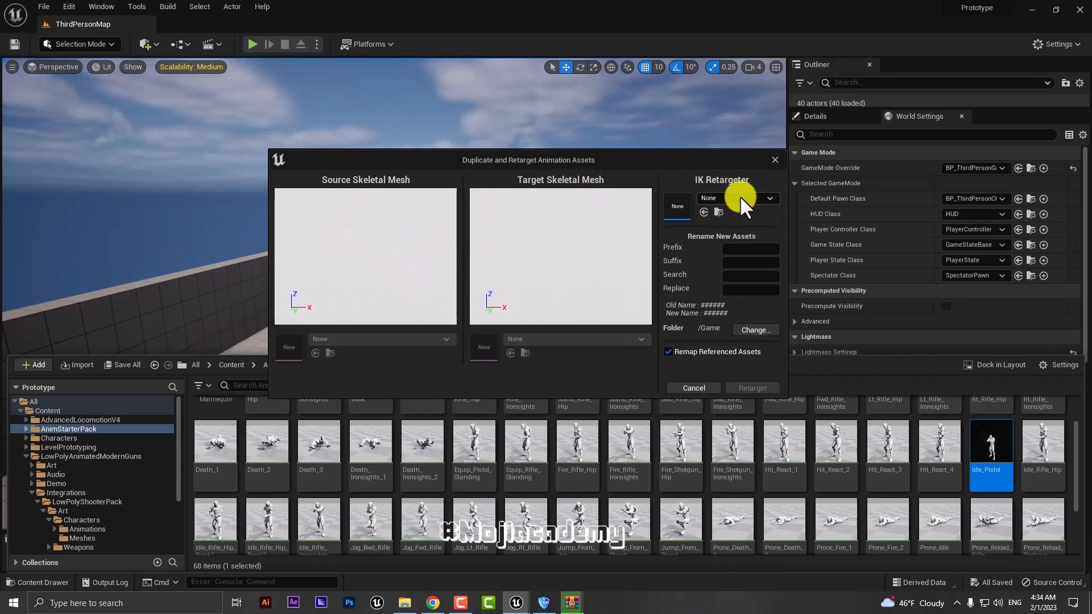
Step: Retarget Idle_Pistol onto SKM_Manny_Simple using the RTG_UE4Manny_UE5Manny retargeter
click(769, 199)
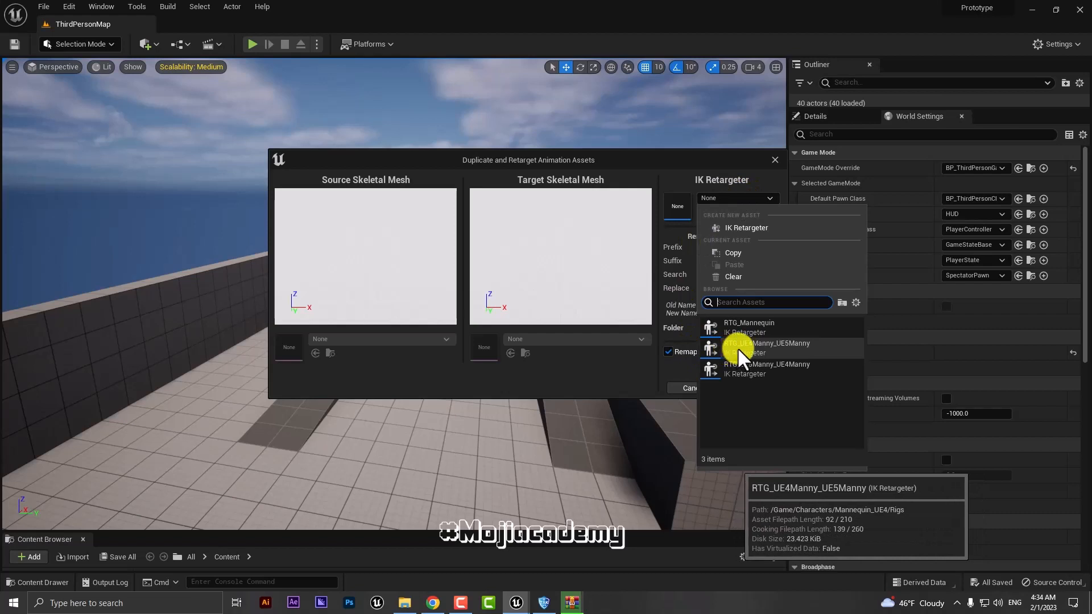
mouse_move(787, 348)
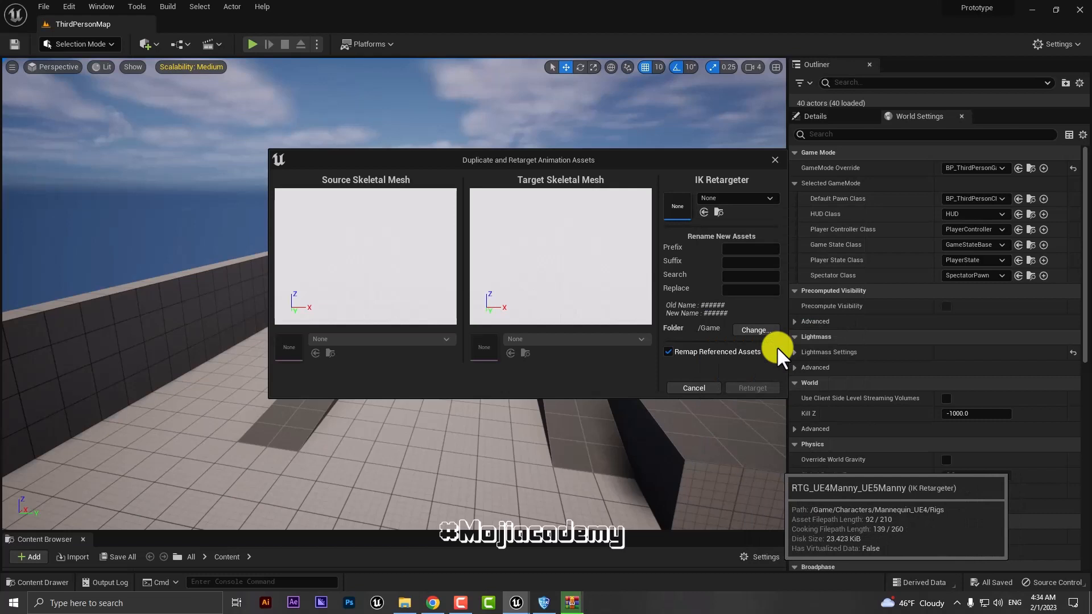
mouse_move(754, 330)
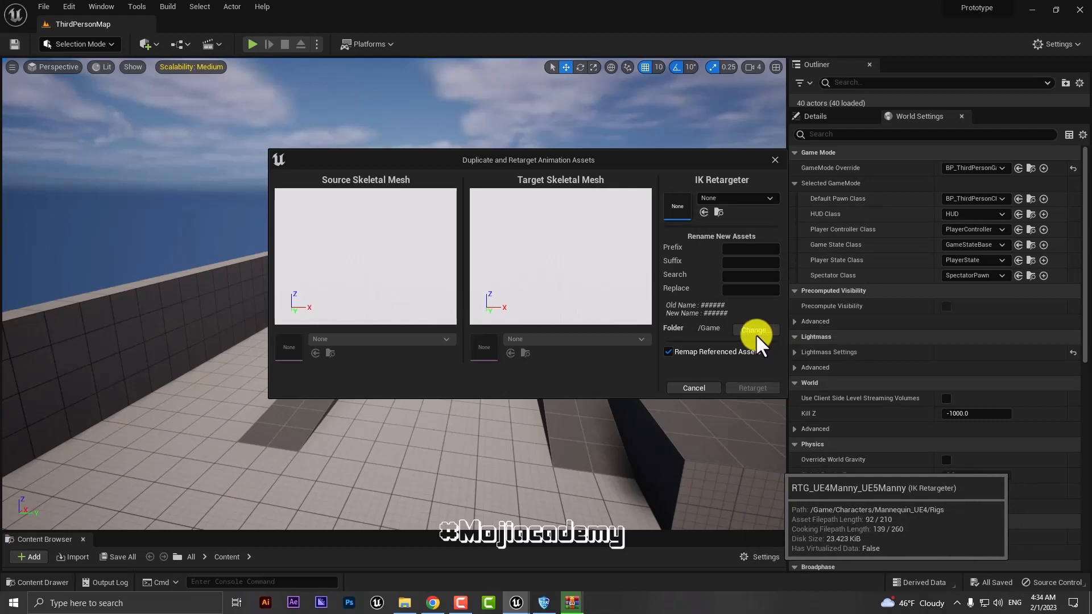
mouse_move(756, 345)
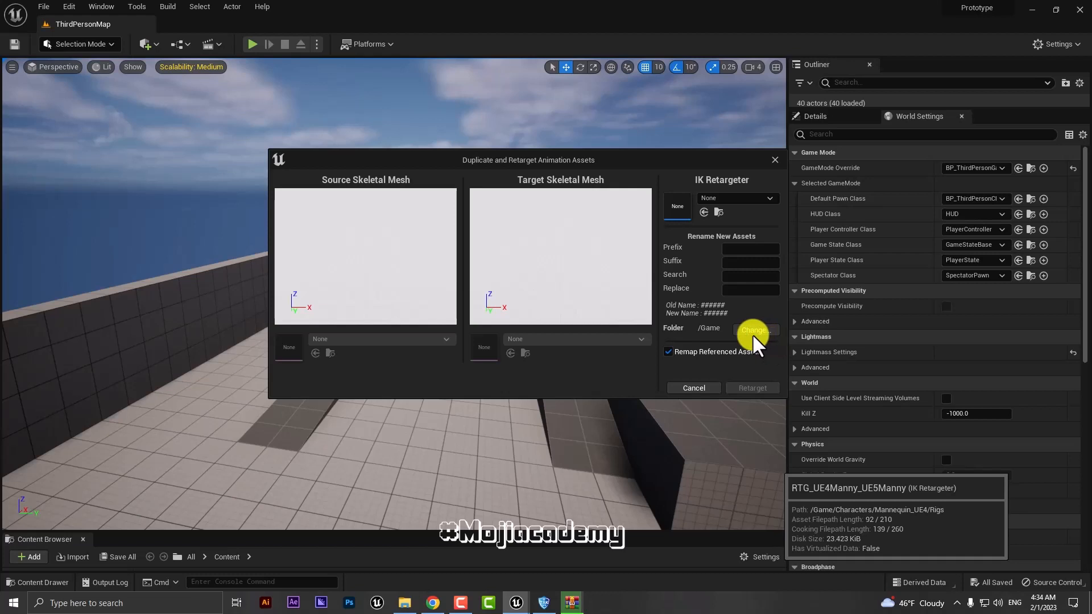
mouse_move(735, 343)
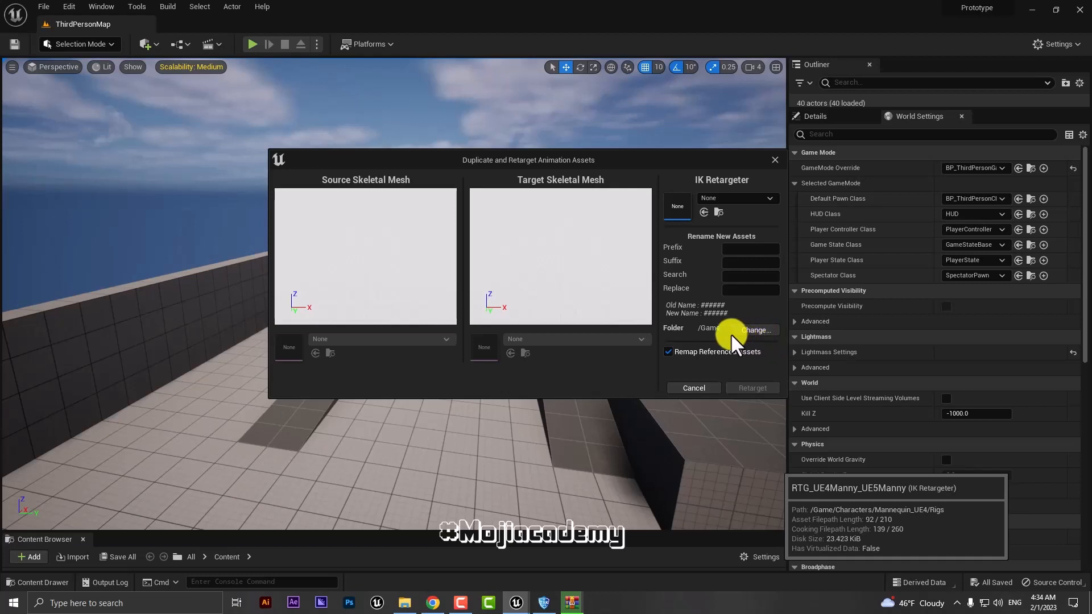
mouse_move(632, 165)
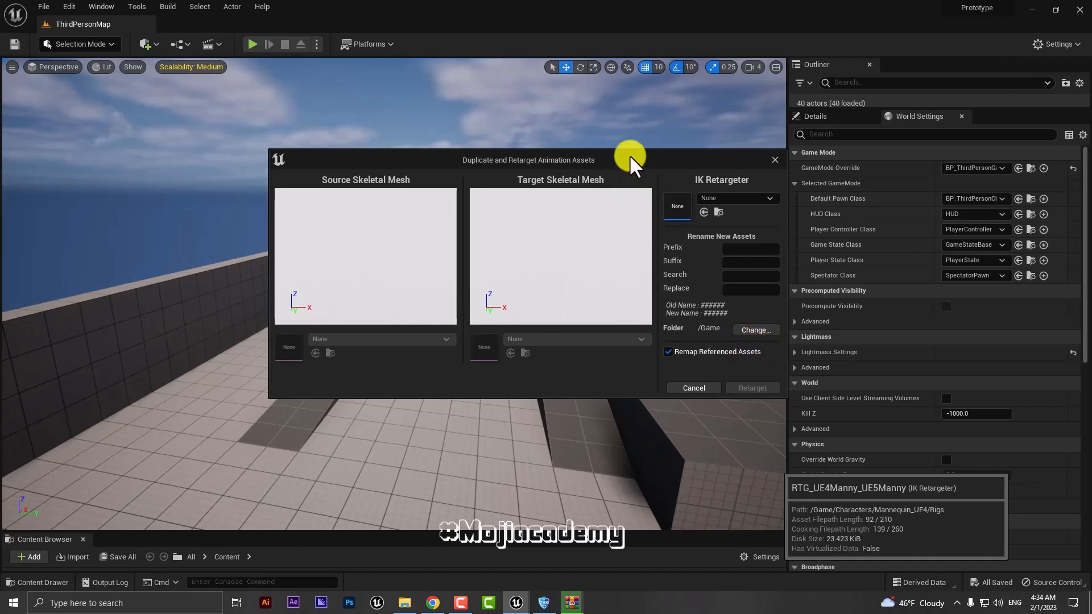
click(736, 197)
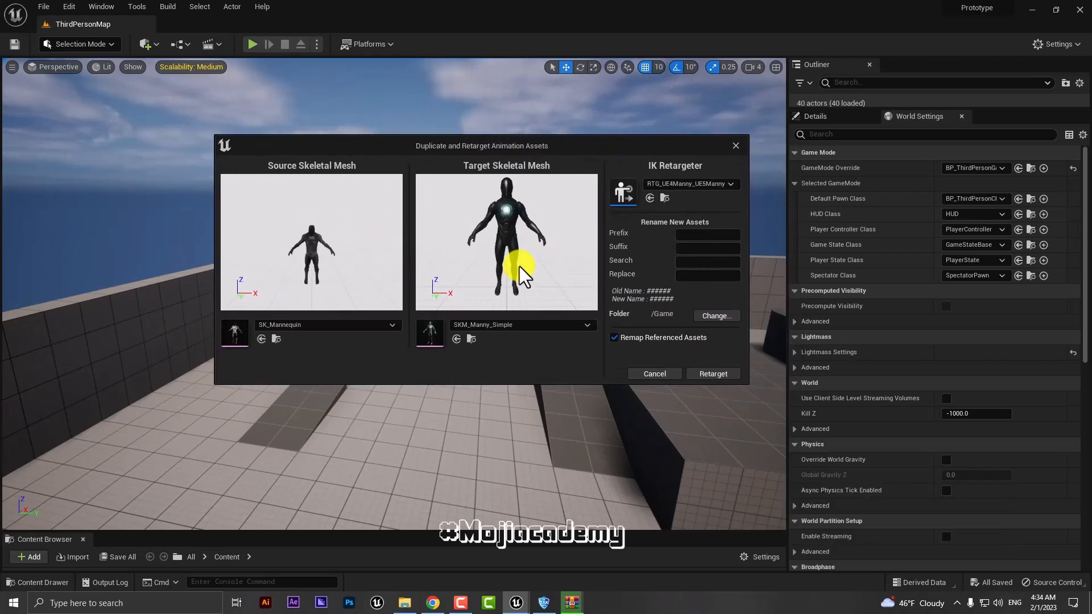
mouse_move(580, 432)
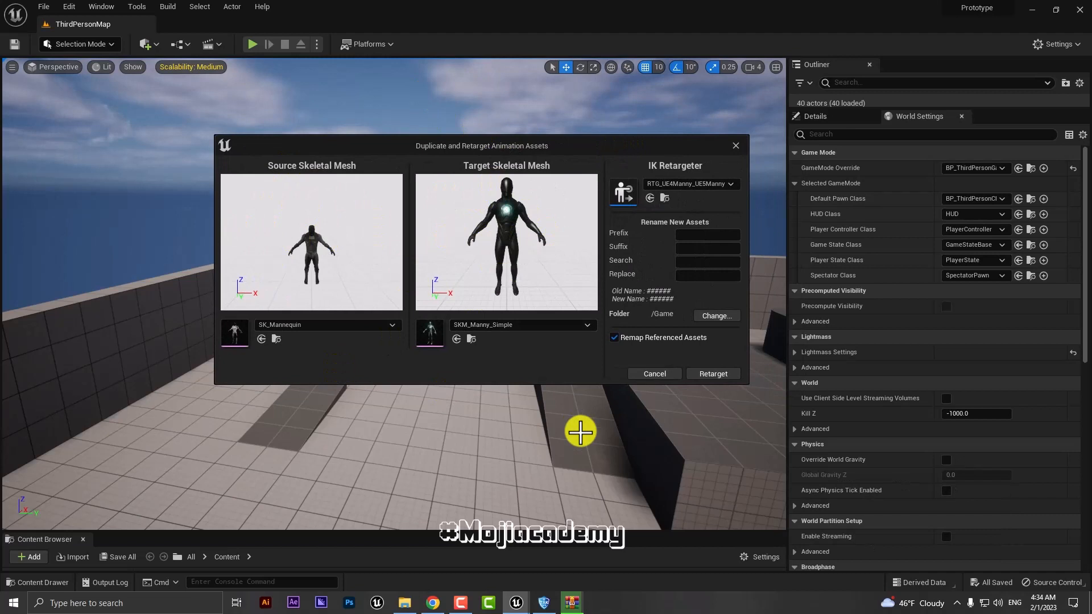
mouse_move(674, 389)
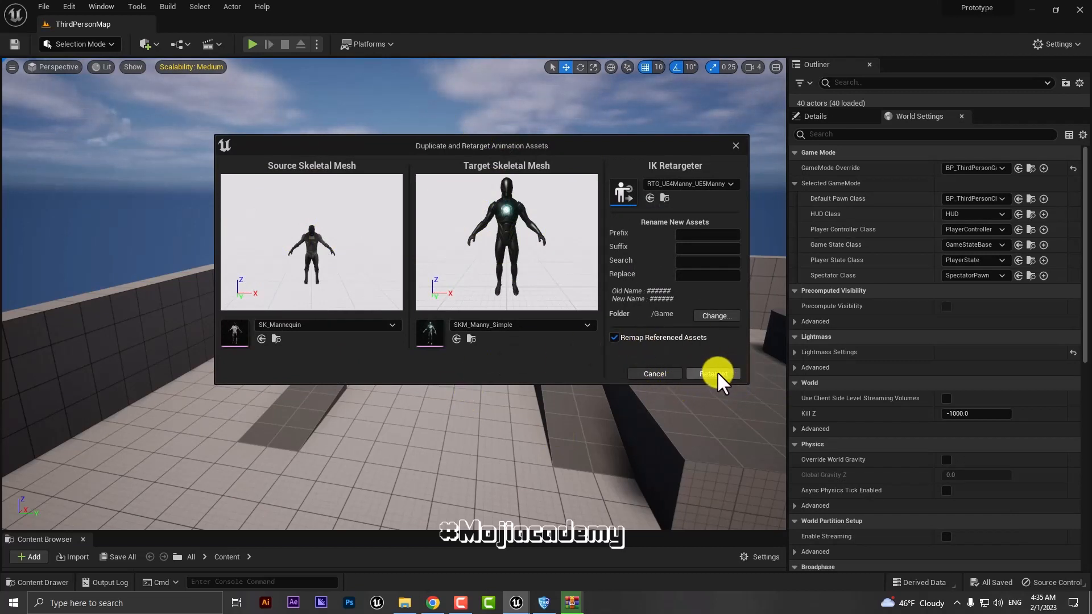
click(714, 373)
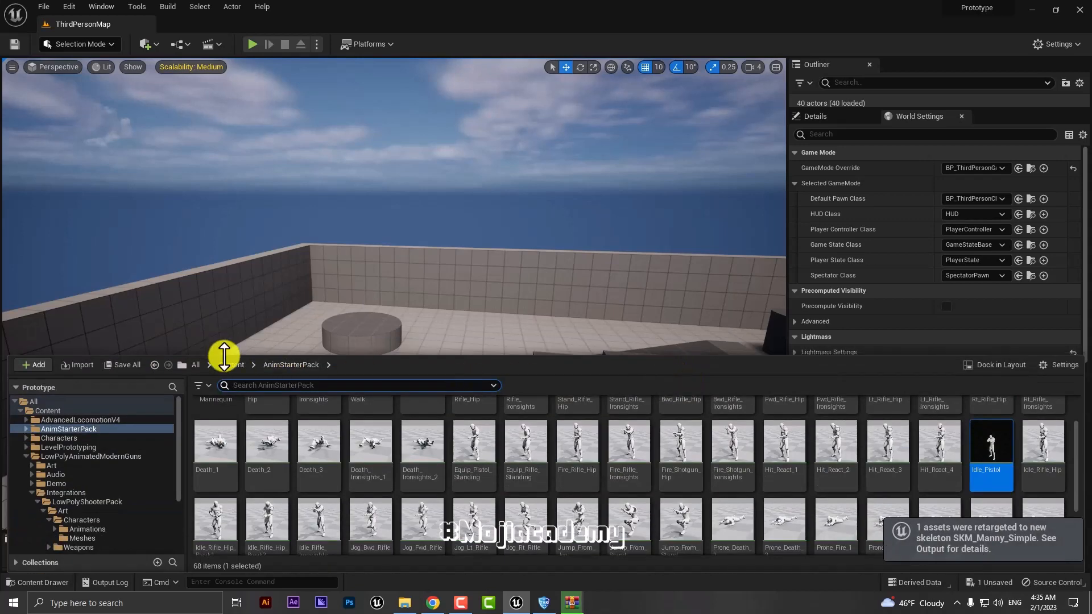
Step: Open the retargeted Idle_Pistol from the top-level Content folder to preview it
click(231, 364)
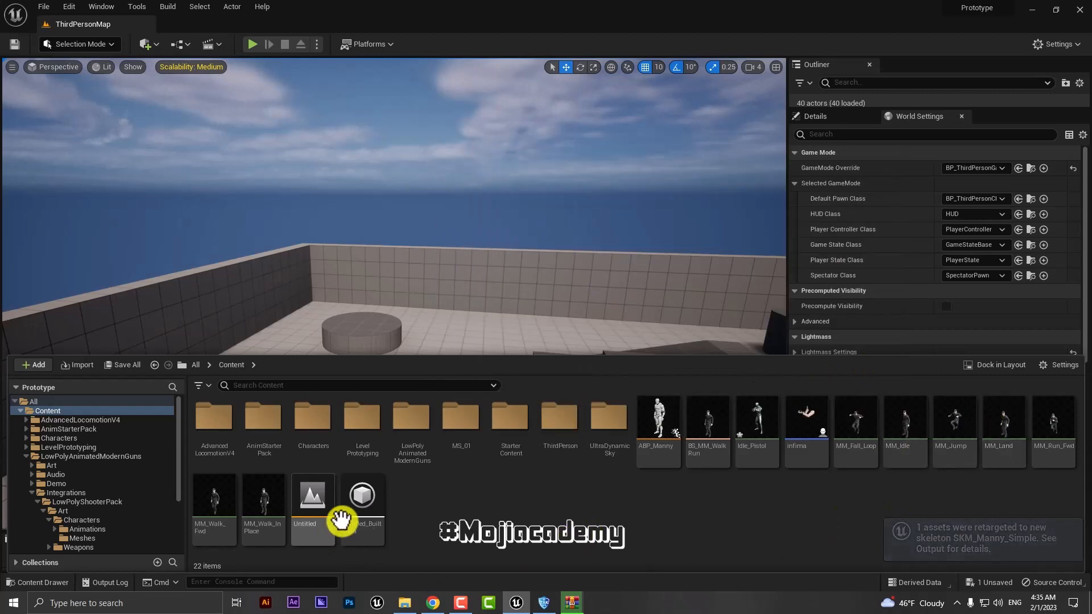
mouse_move(751, 425)
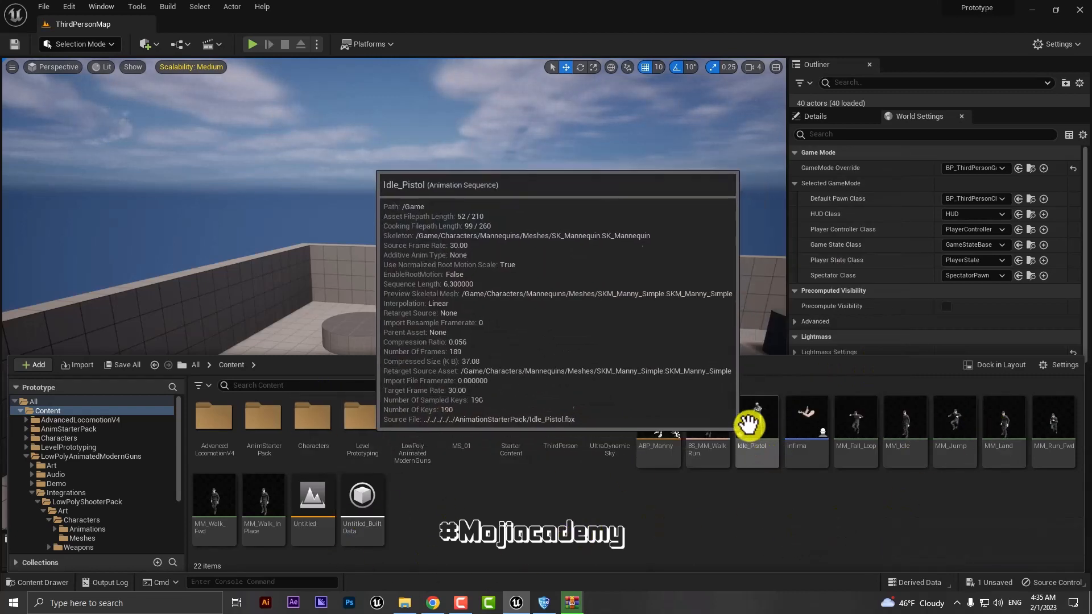
click(756, 418)
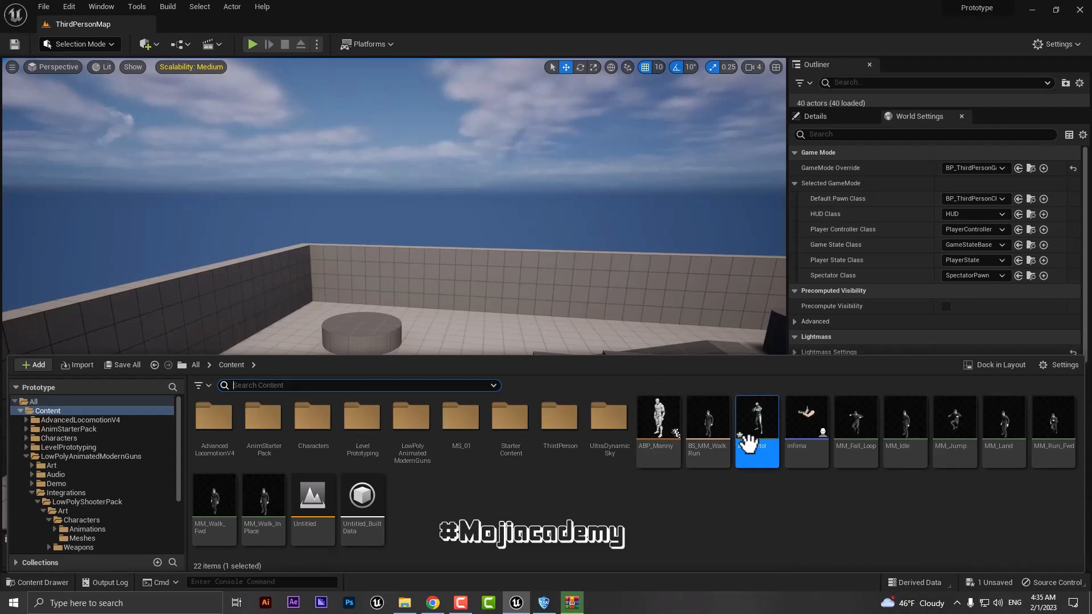
mouse_move(756, 425)
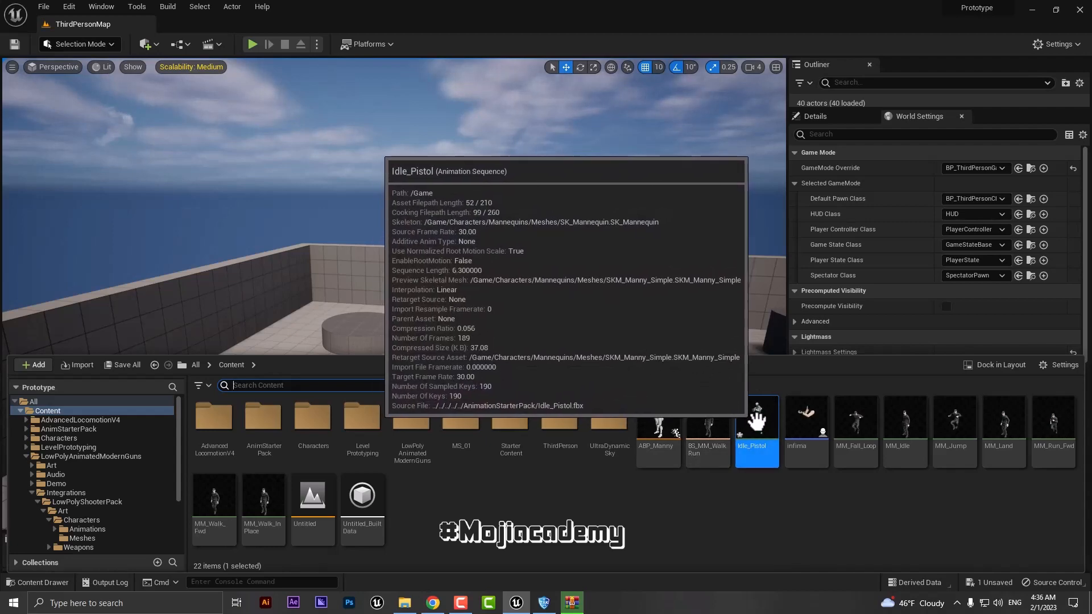
double_click(757, 422)
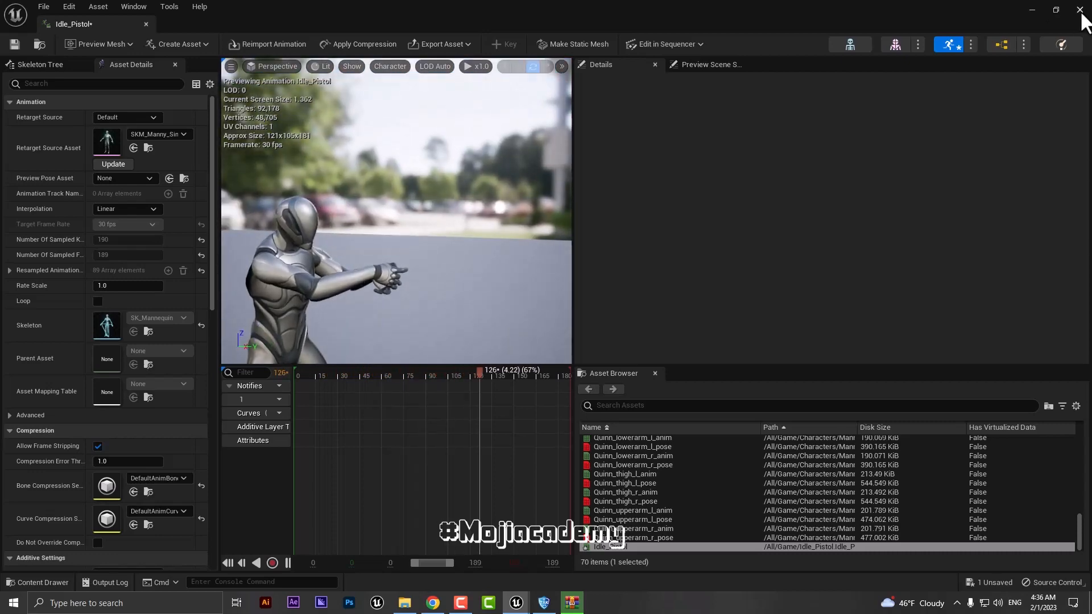
click(1081, 10)
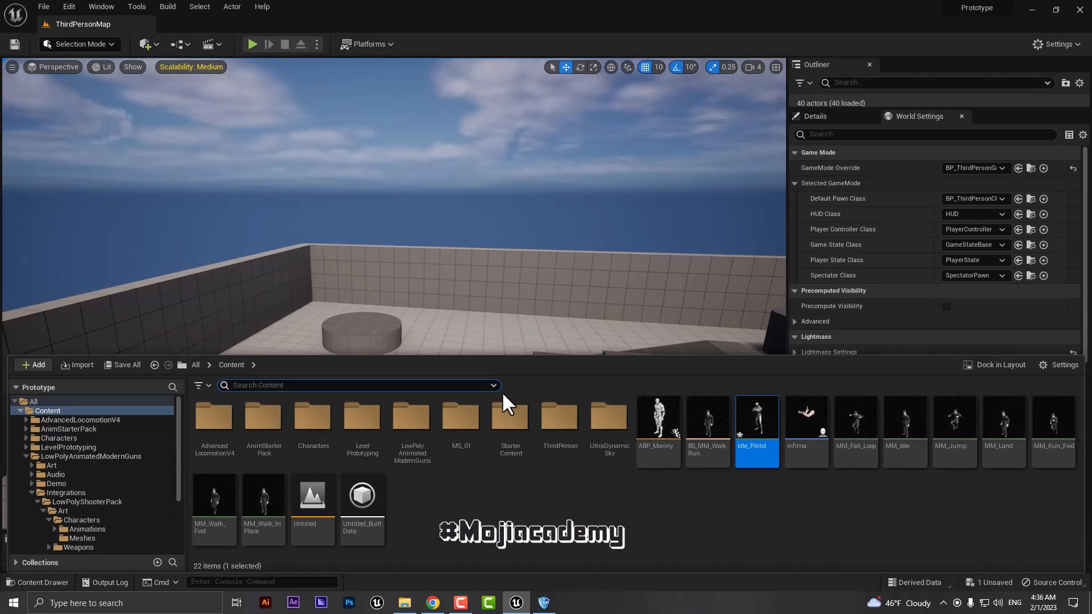
Step: Browse to the Characters > Mannequins > Animations > Manny folder
click(488, 502)
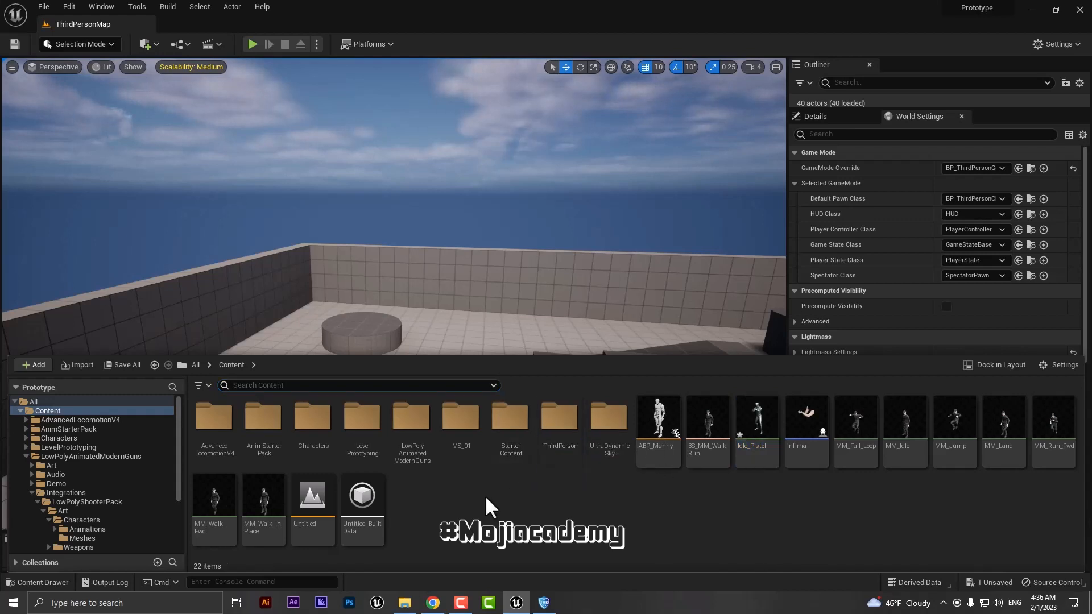
mouse_move(443, 515)
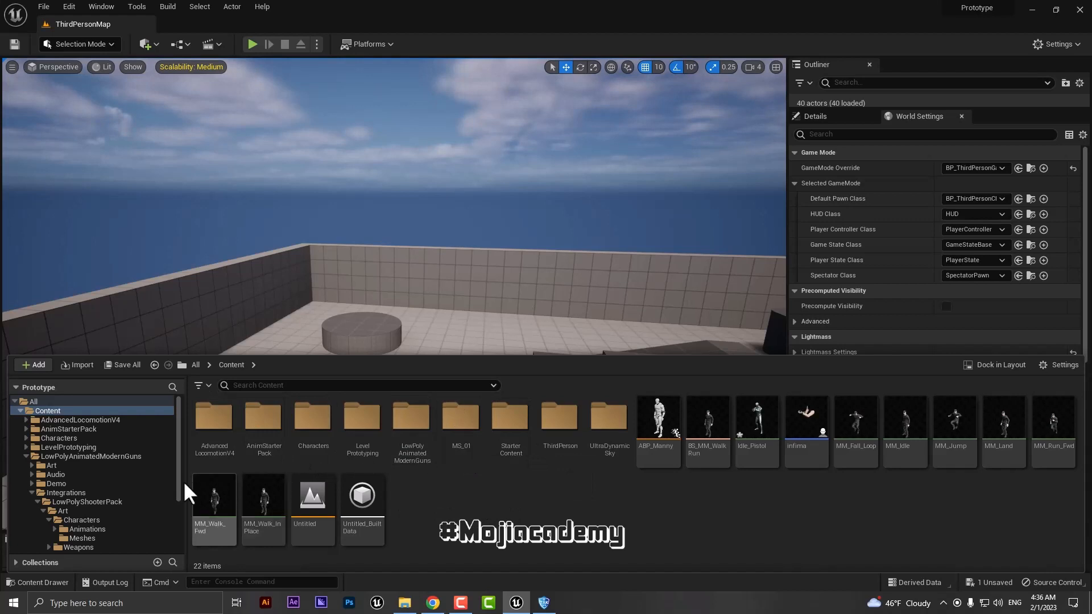
double_click(313, 419)
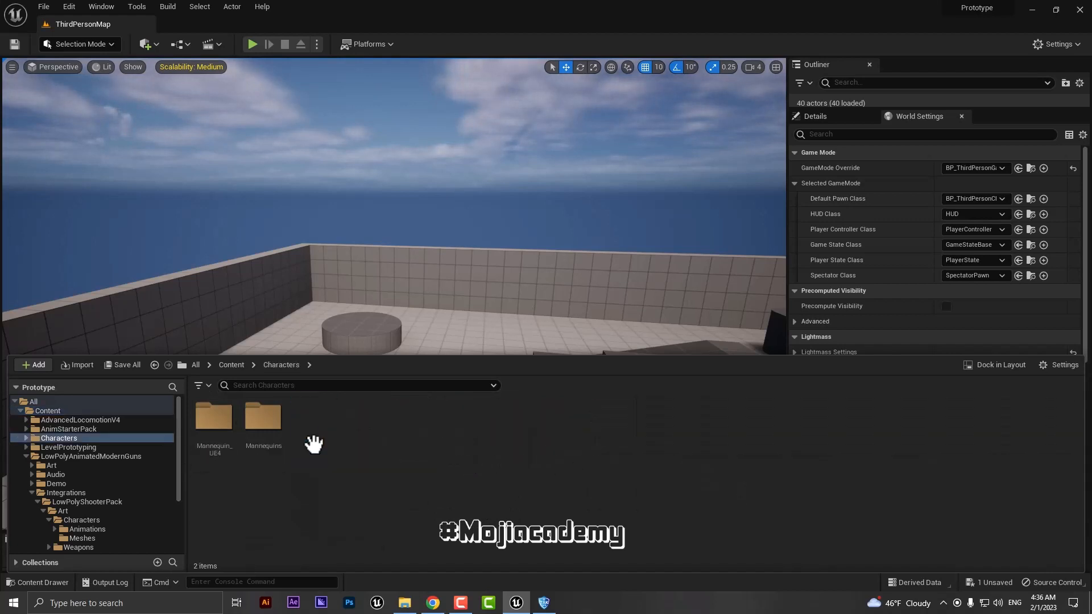
mouse_move(262, 421)
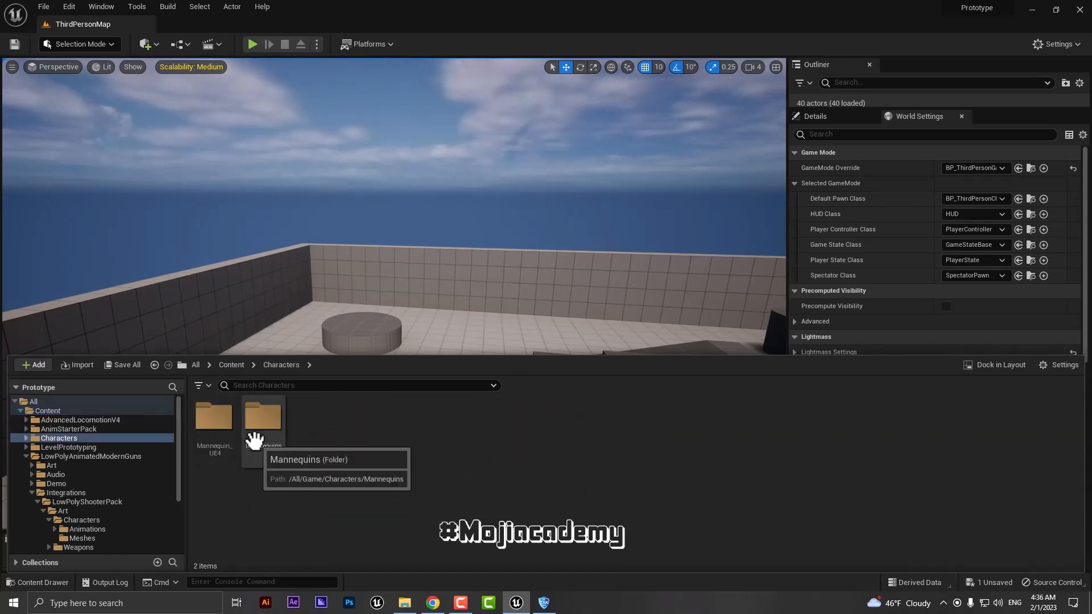
double_click(261, 418)
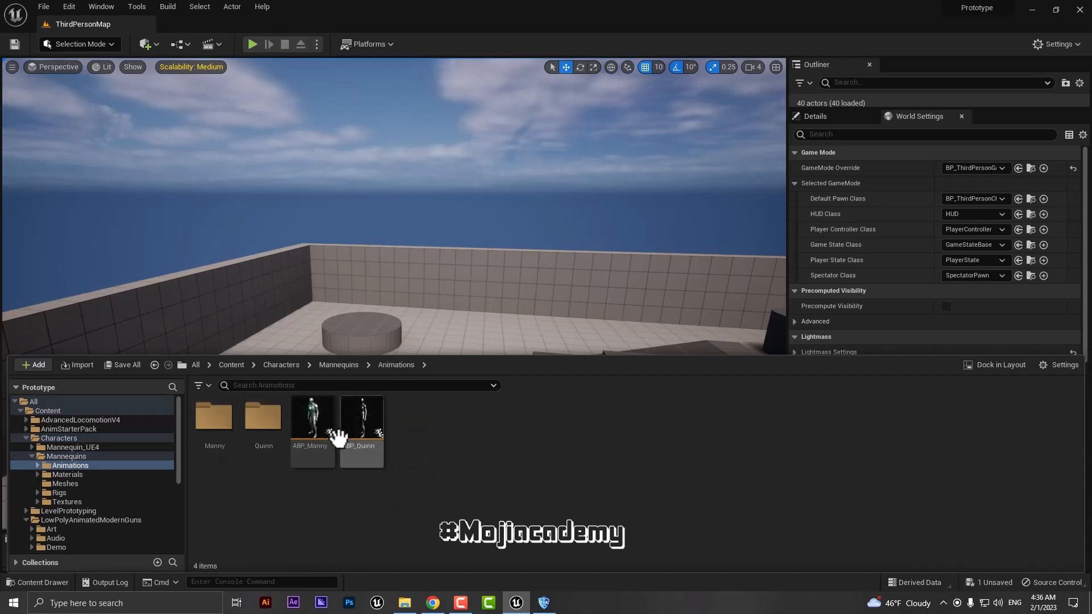
double_click(214, 419)
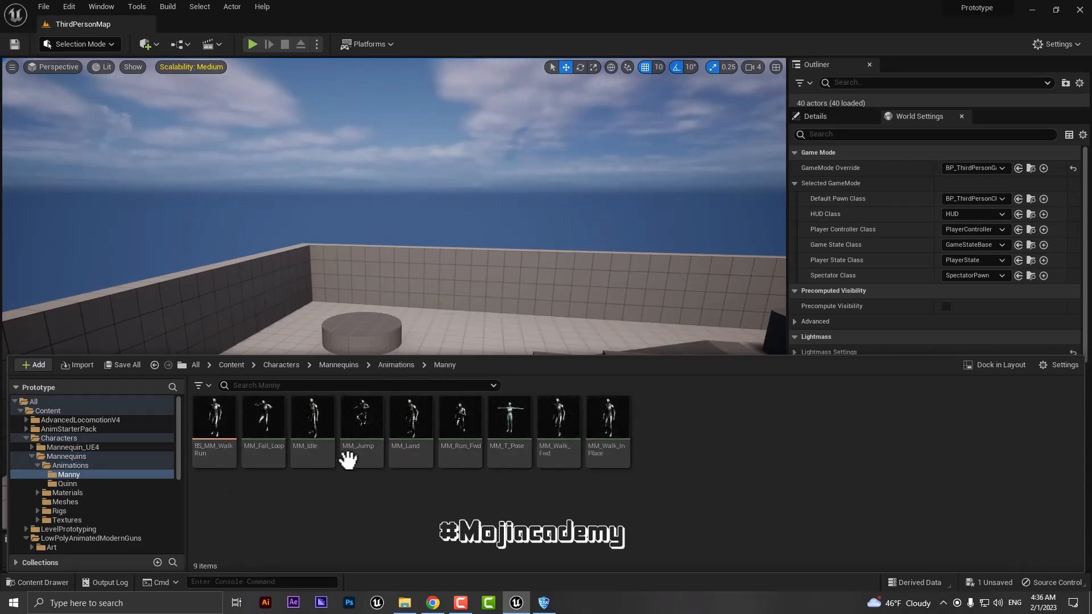
mouse_move(478, 519)
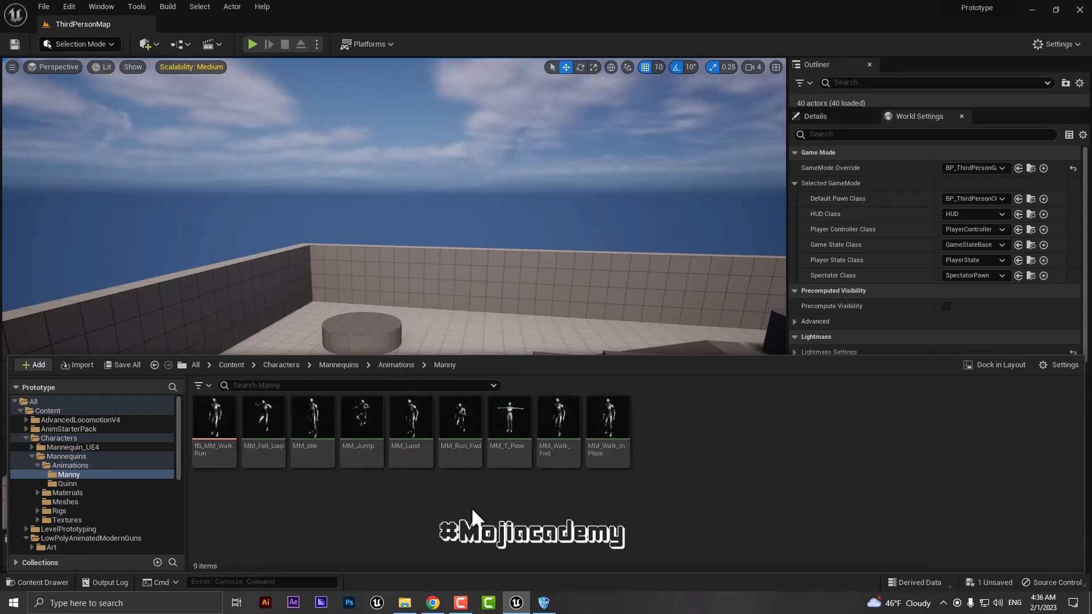
mouse_move(460, 418)
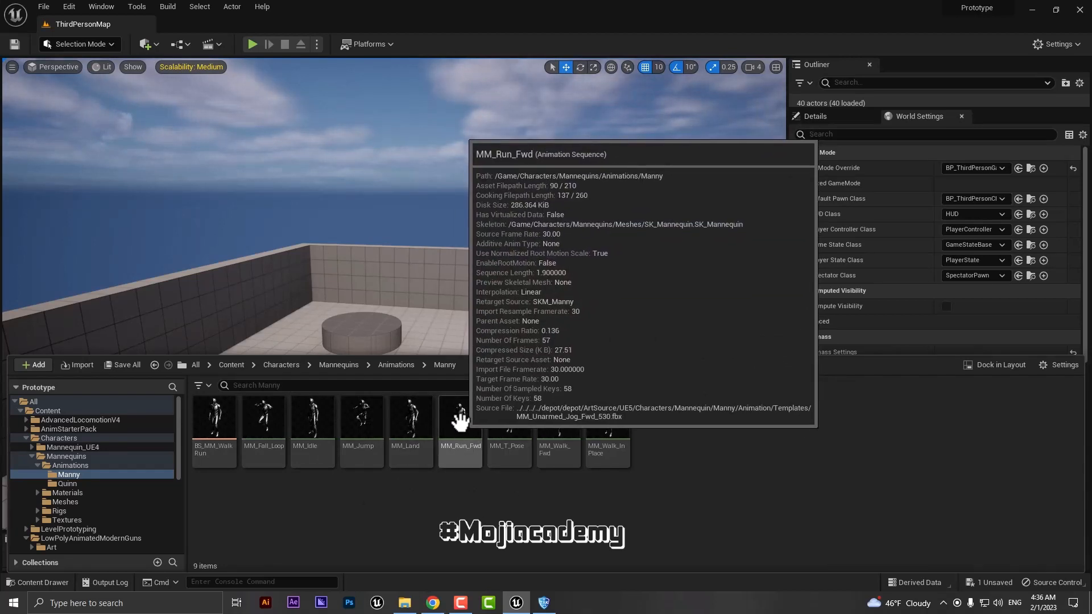
Step: Start Duplicate and Retarget Animation Assets on MM_Run_Fwd
click(459, 422)
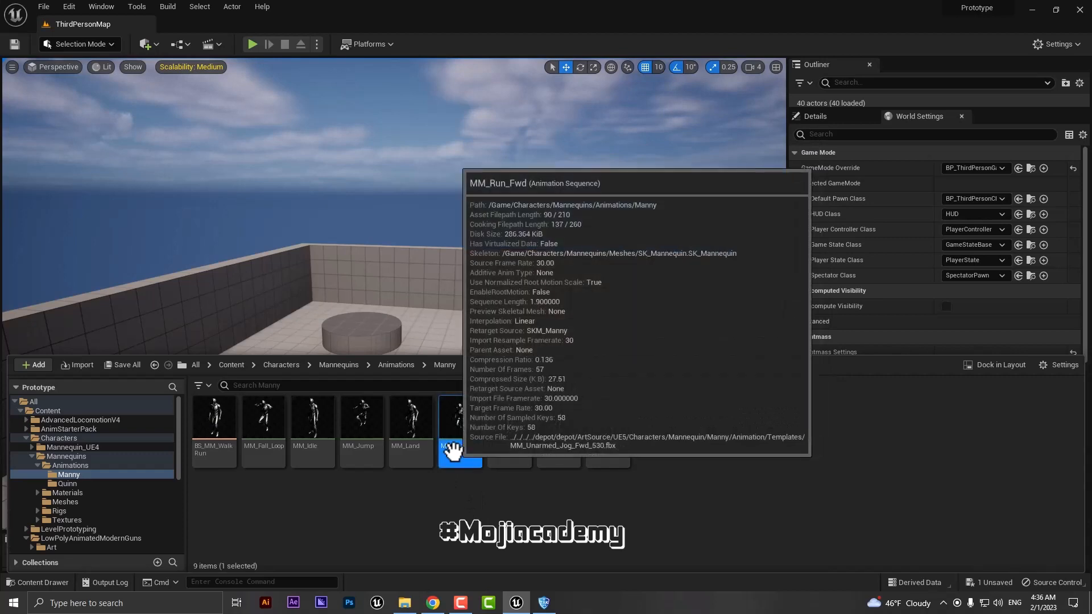
right_click(460, 429)
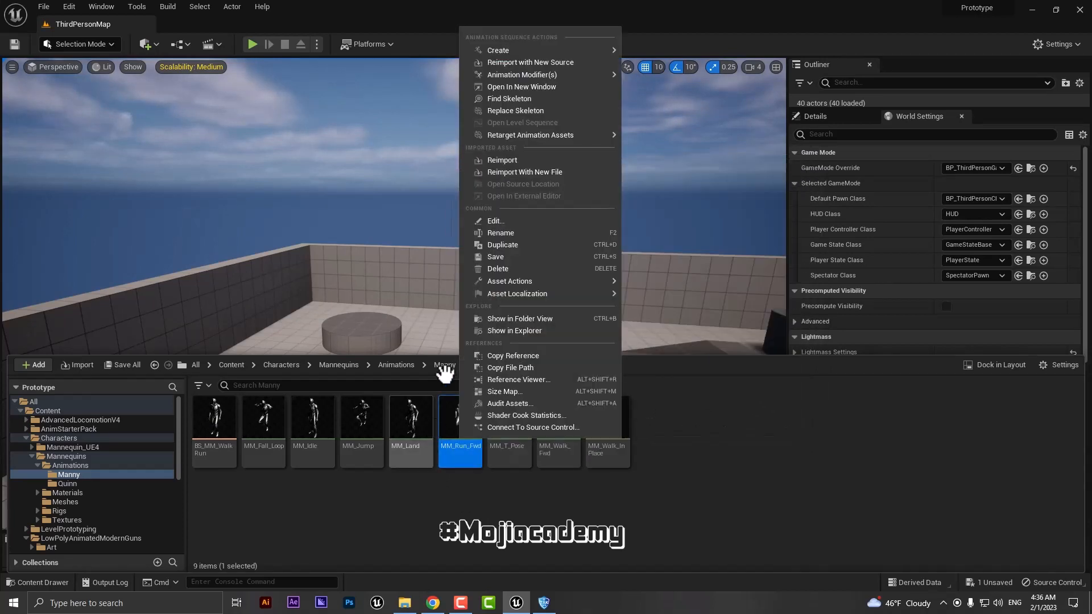
mouse_move(529, 134)
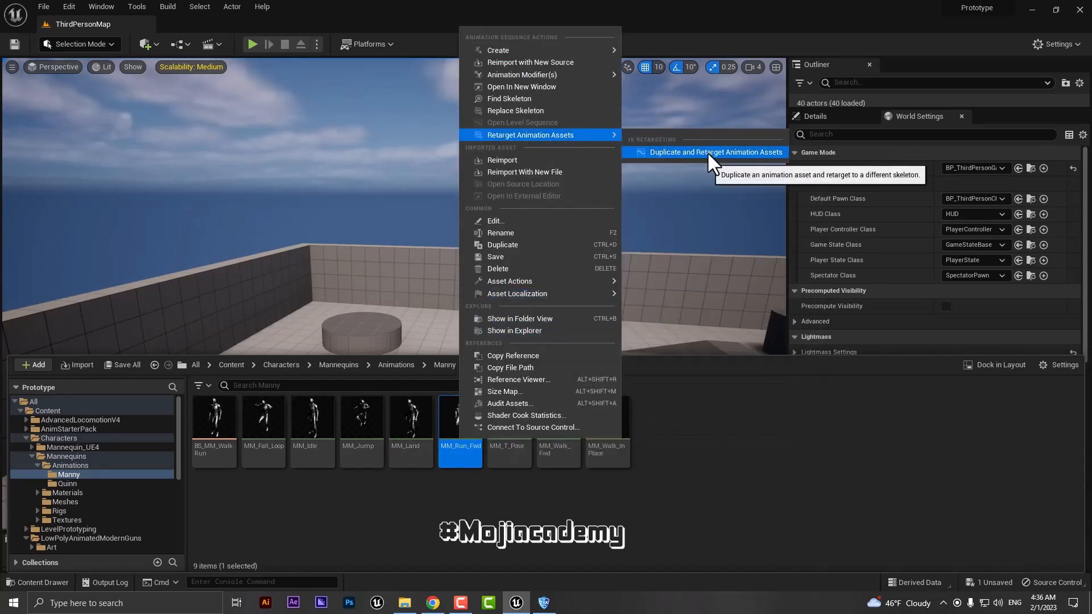
click(716, 152)
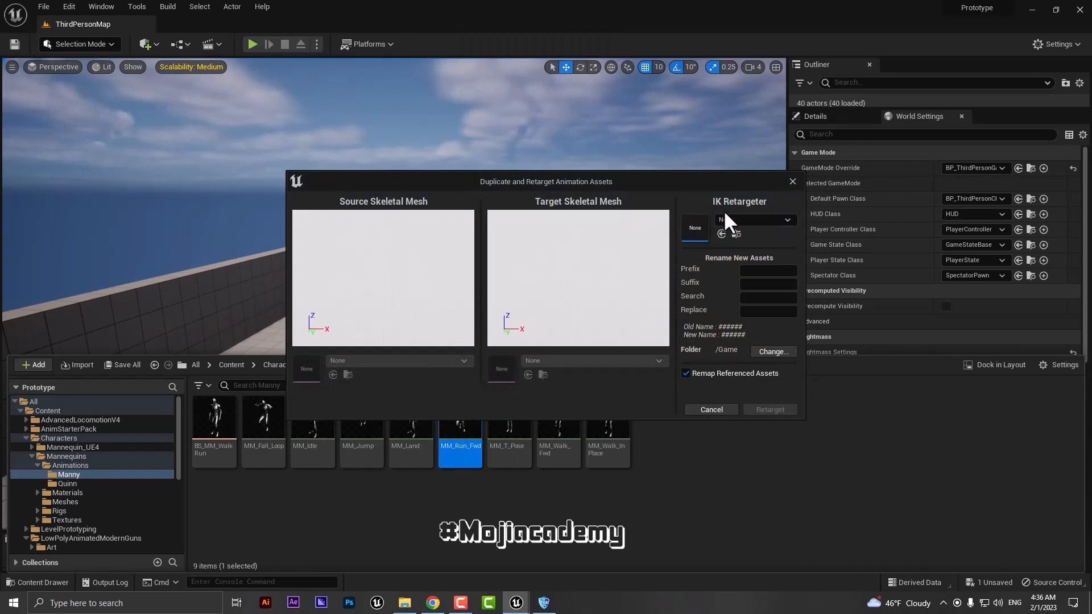
Step: Retarget MM_Run_Fwd onto SK_Mannequin with the RTG_UE5Manny_UE4Manny retargeter
click(785, 220)
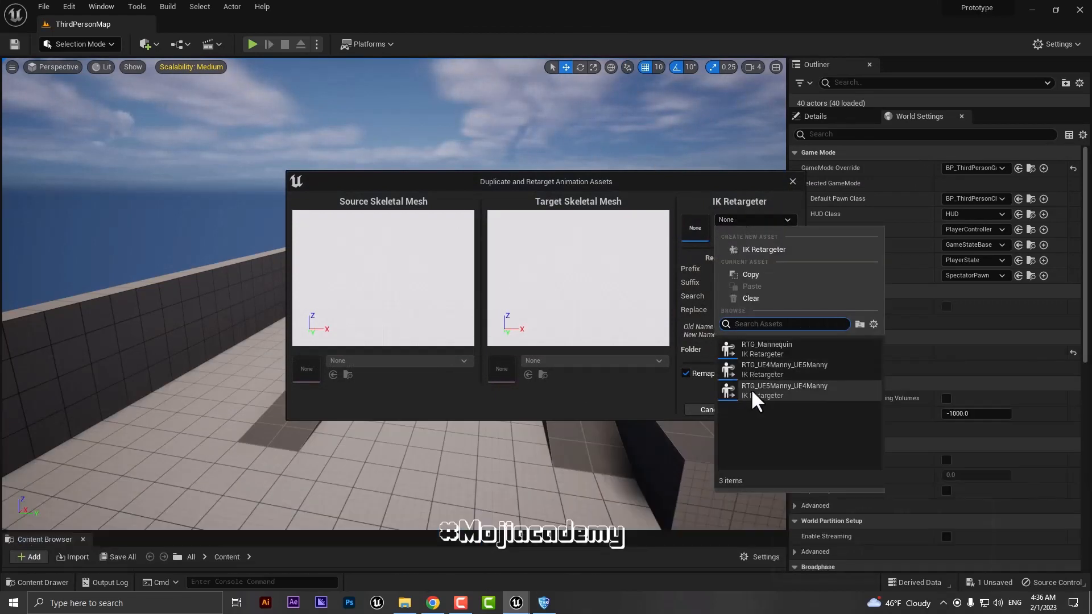
mouse_move(760, 390)
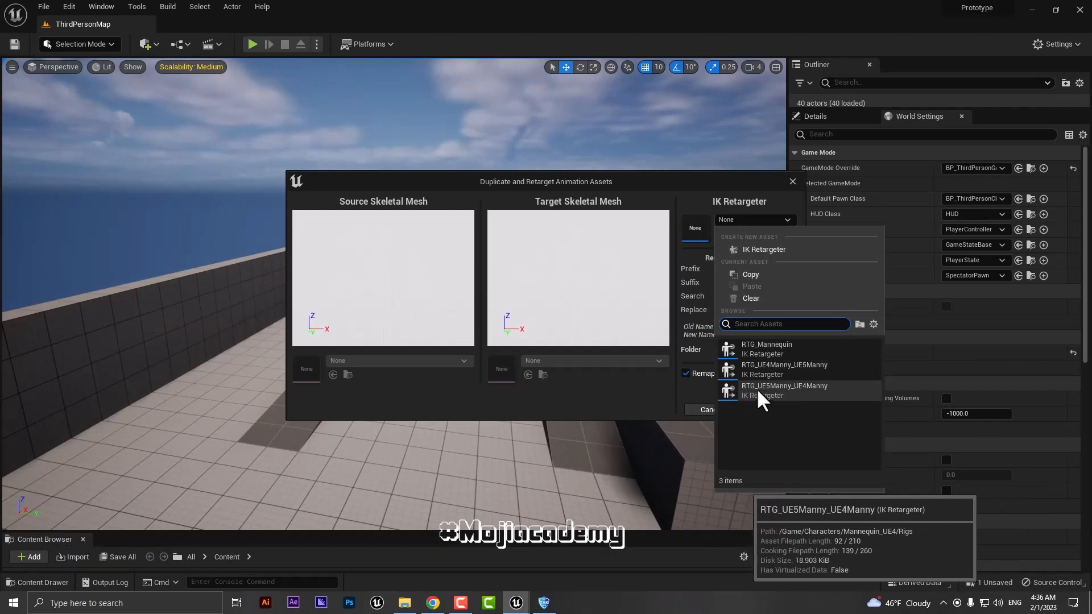
mouse_move(805, 401)
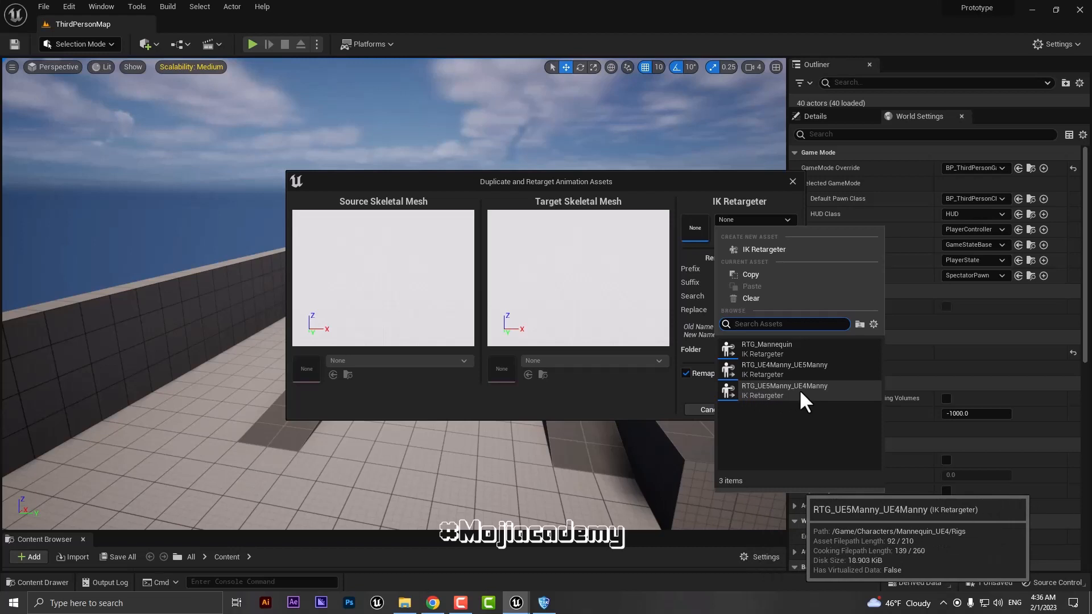
click(785, 390)
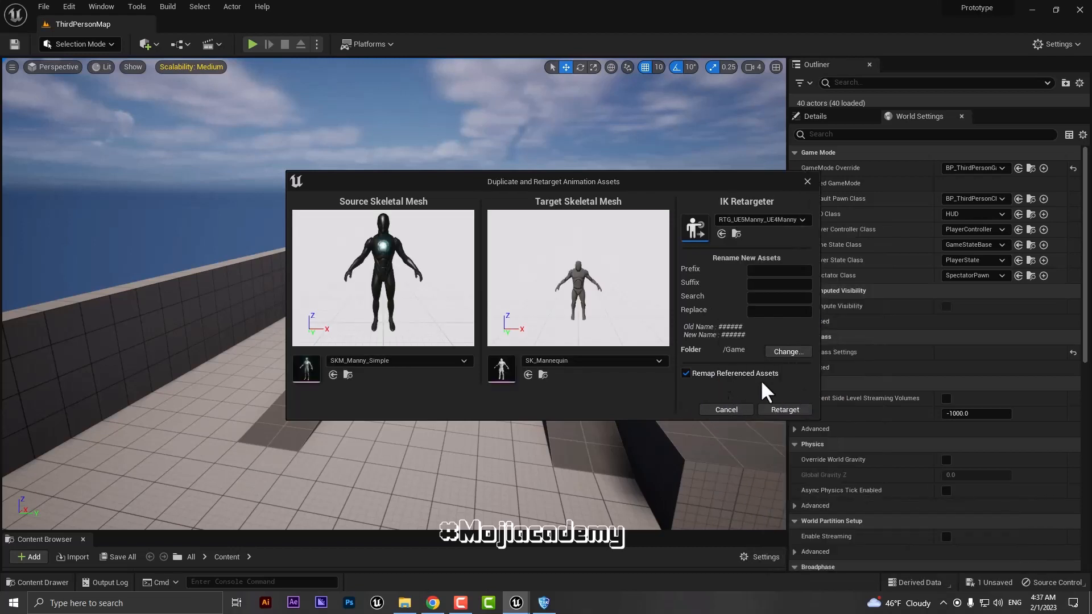
click(784, 409)
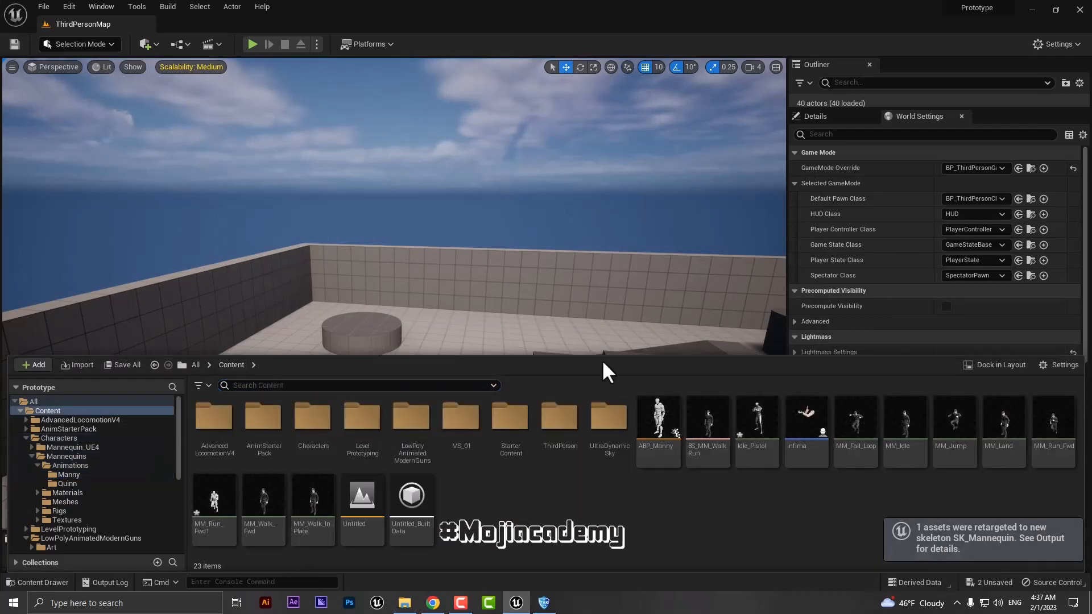
Step: Select and open MM_Run_Fwd1 to preview the run on the UE4 mannequin
click(214, 498)
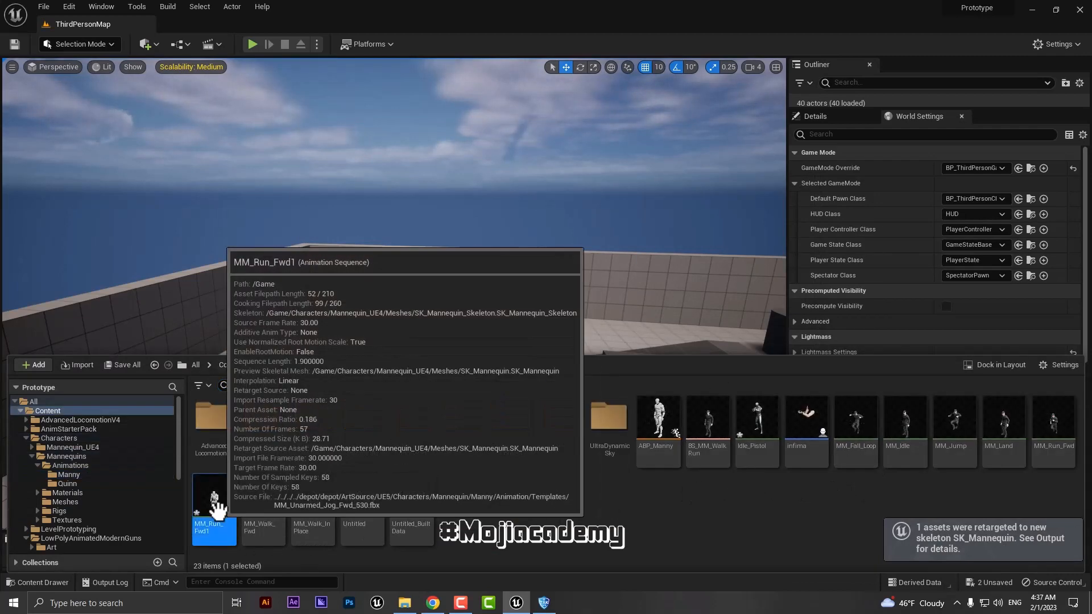
double_click(214, 494)
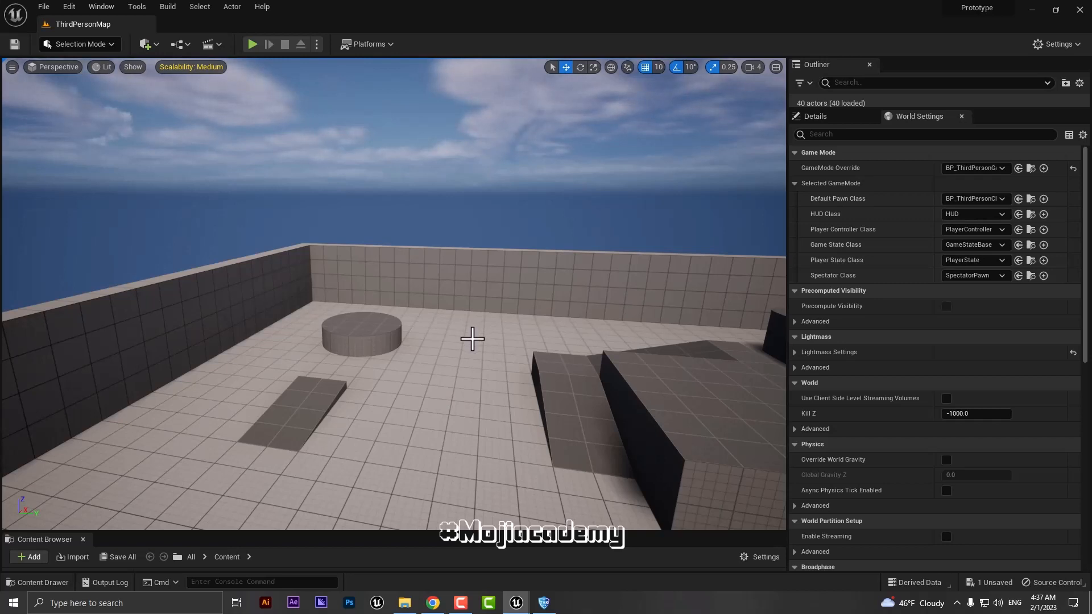
mouse_move(493, 417)
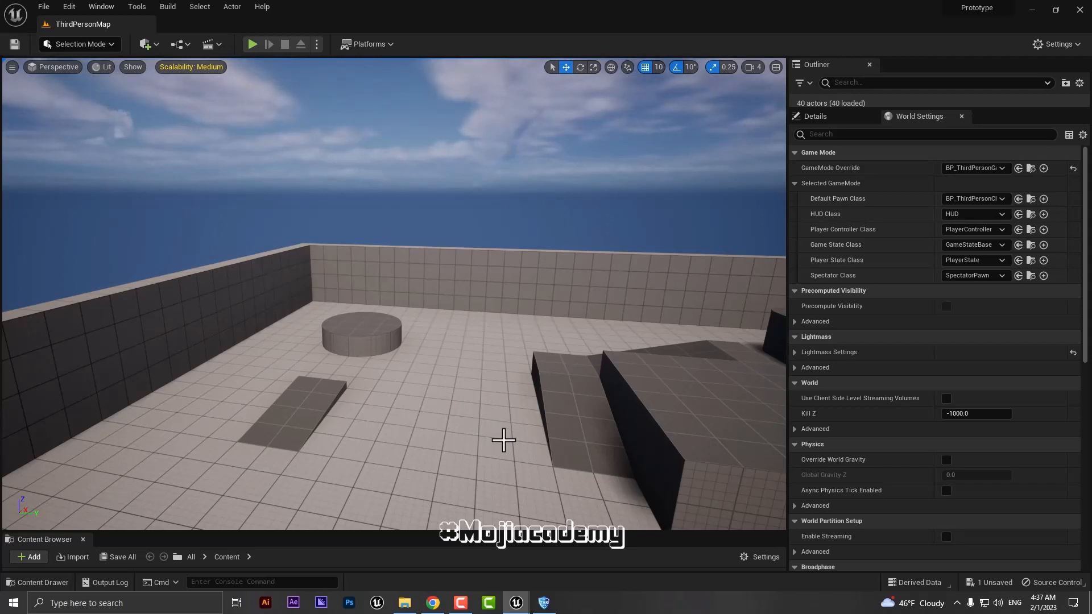
mouse_move(503, 471)
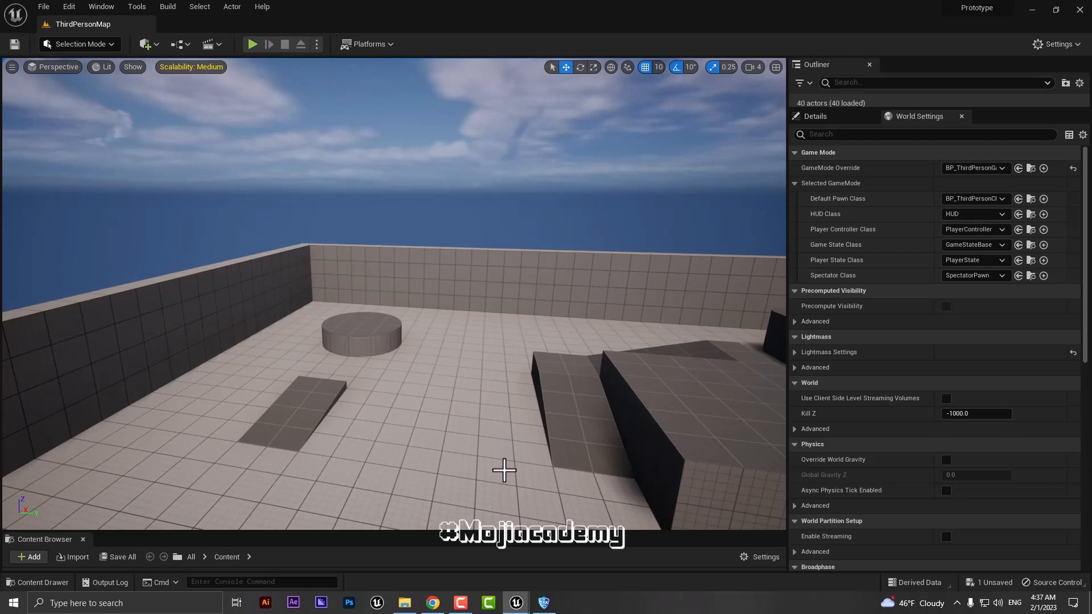